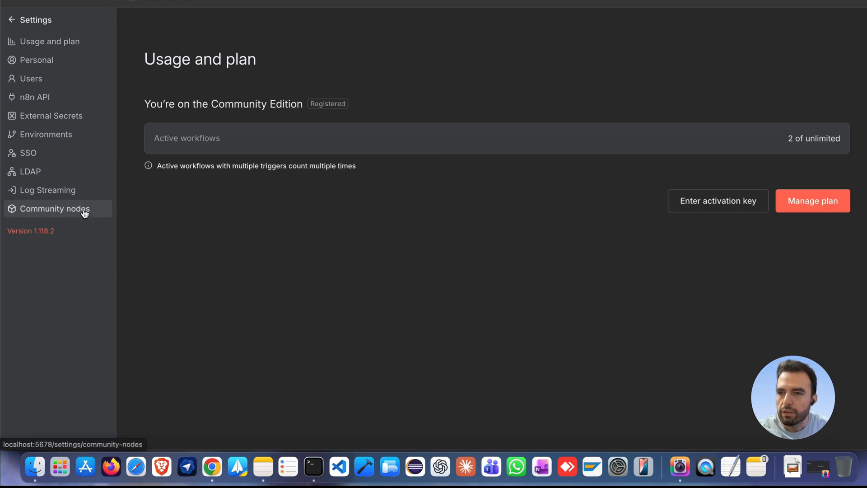
# - Install the n8n-nodes-sap community package from Settings, acknowledging the unverified-code risk
pyautogui.click(53, 209)
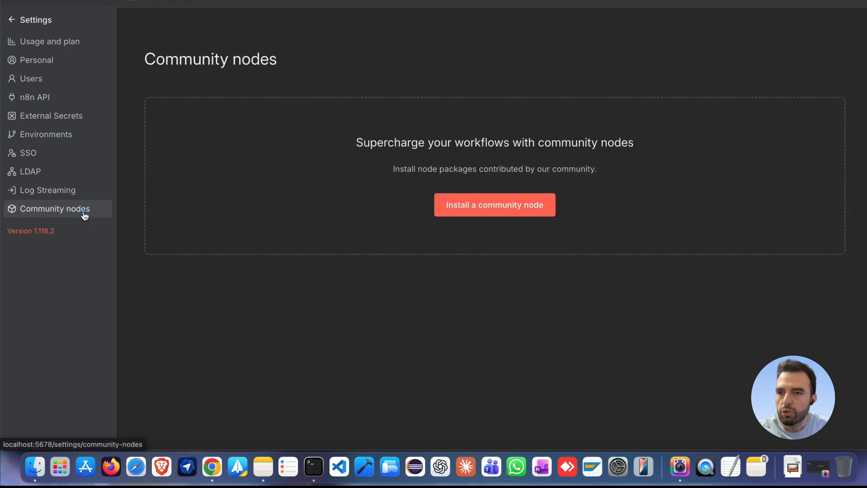
pyautogui.moveTo(494, 205)
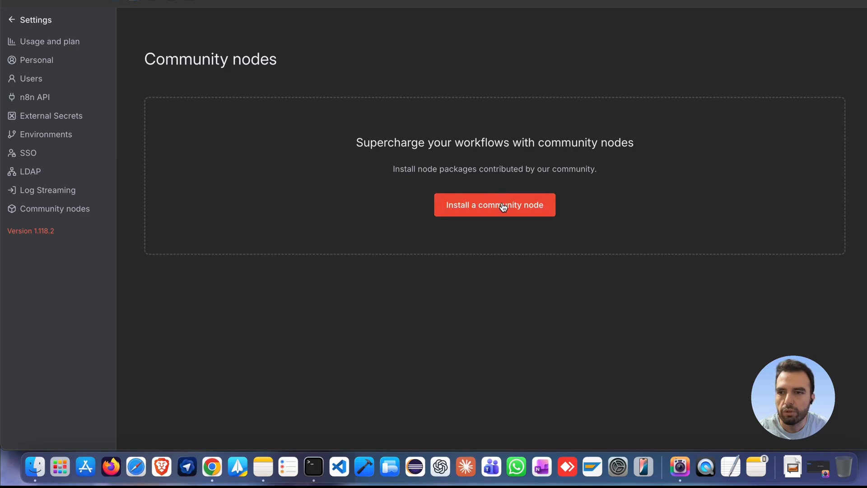
pyautogui.click(494, 205)
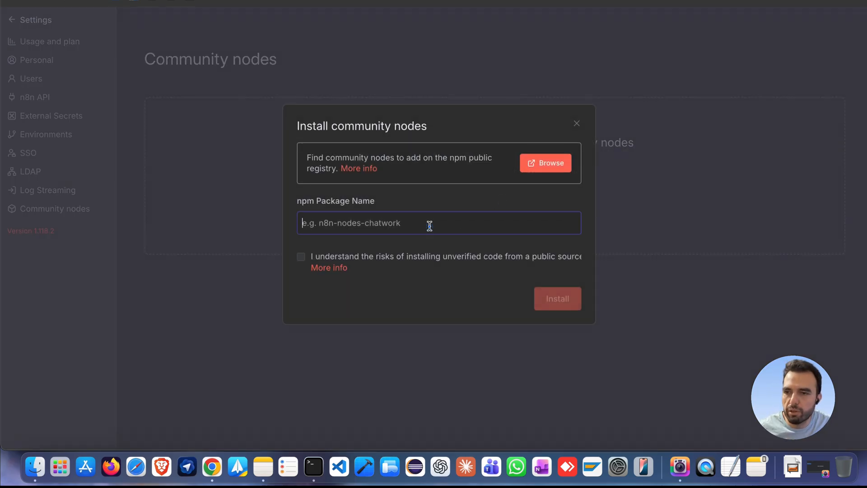
pyautogui.write('n8n')
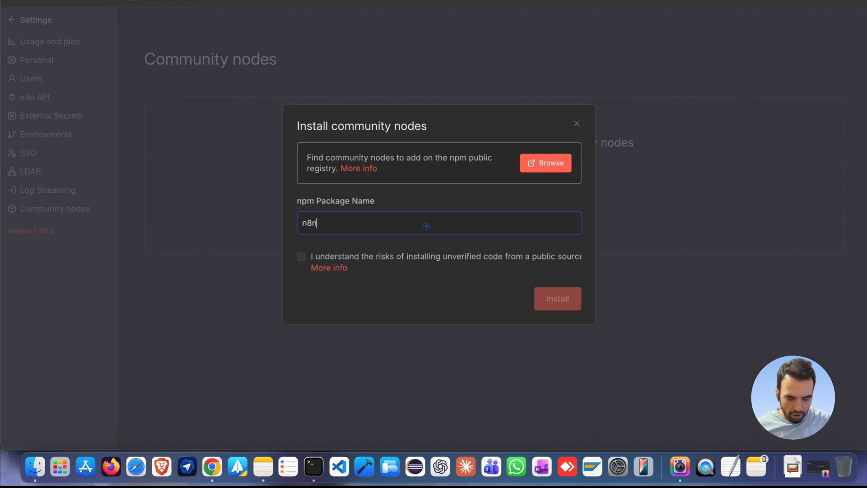
pyautogui.write('-nodes-ps')
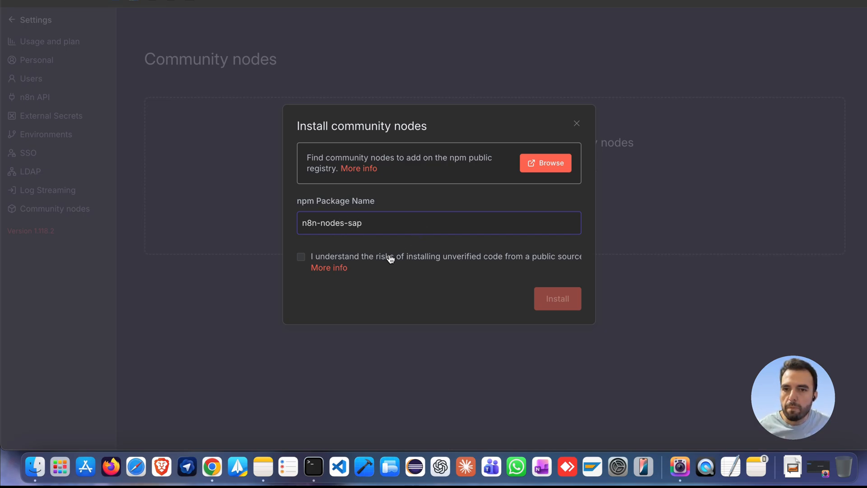
pyautogui.click(556, 299)
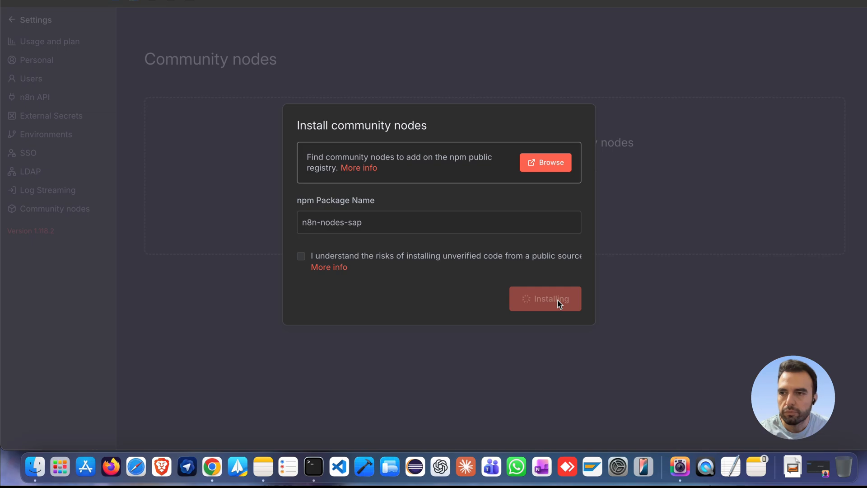
pyautogui.click(544, 298)
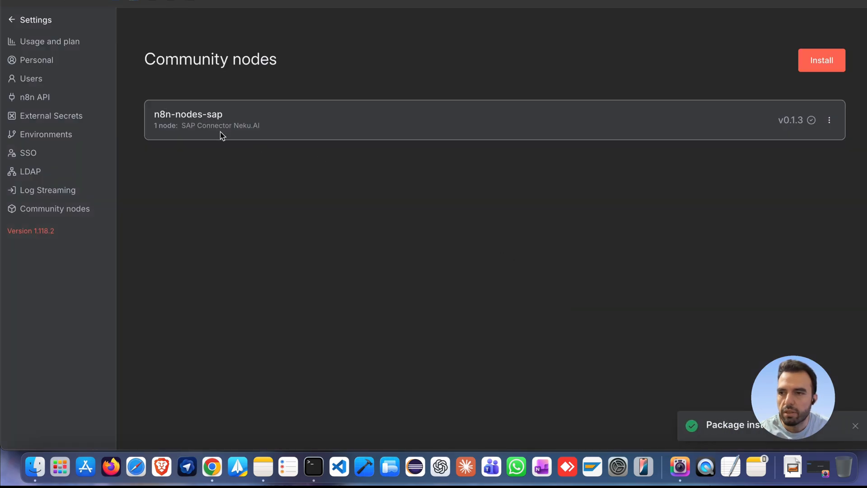
pyautogui.moveTo(255, 201)
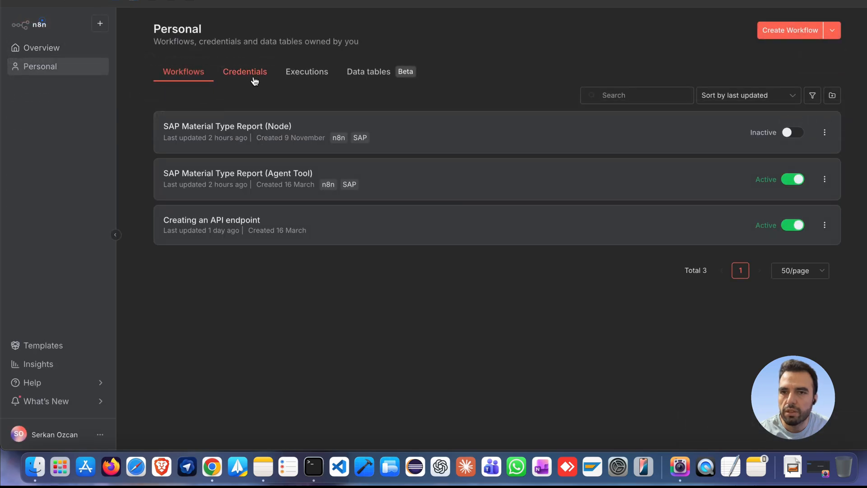
# - Create a new personal credential of type SAP Basic Authentication NeKu.AI API
pyautogui.click(244, 72)
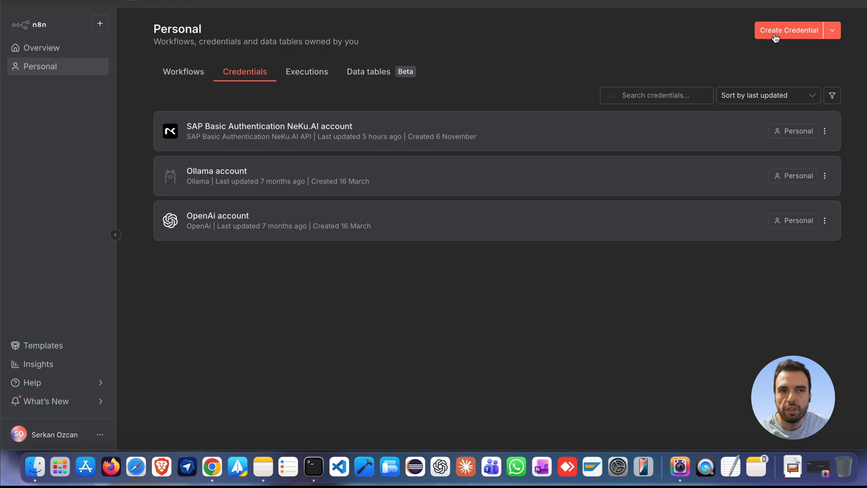
pyautogui.moveTo(789, 32)
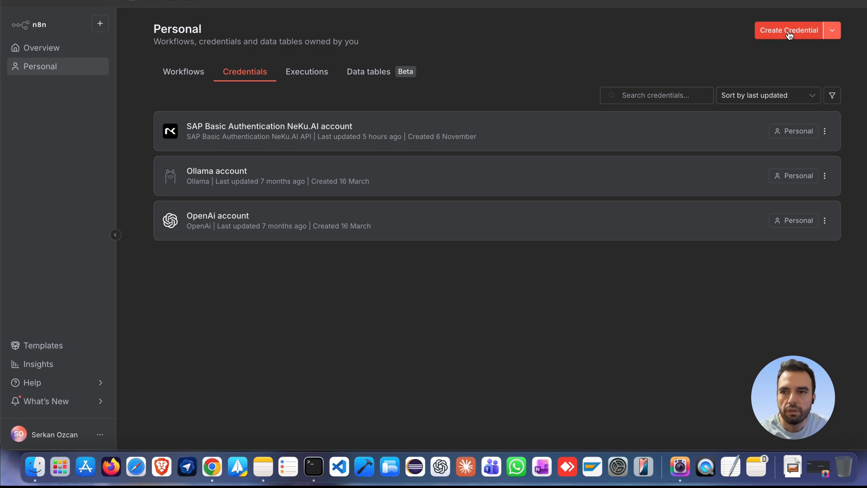
pyautogui.click(788, 30)
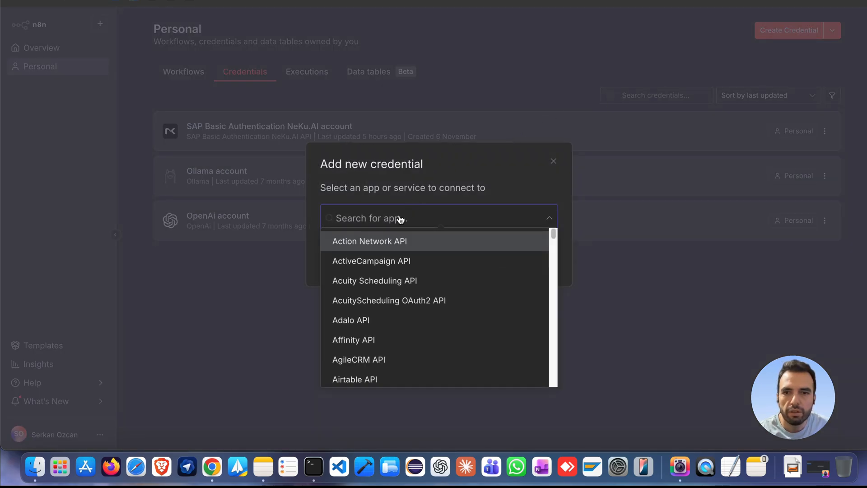
pyautogui.write('SAP')
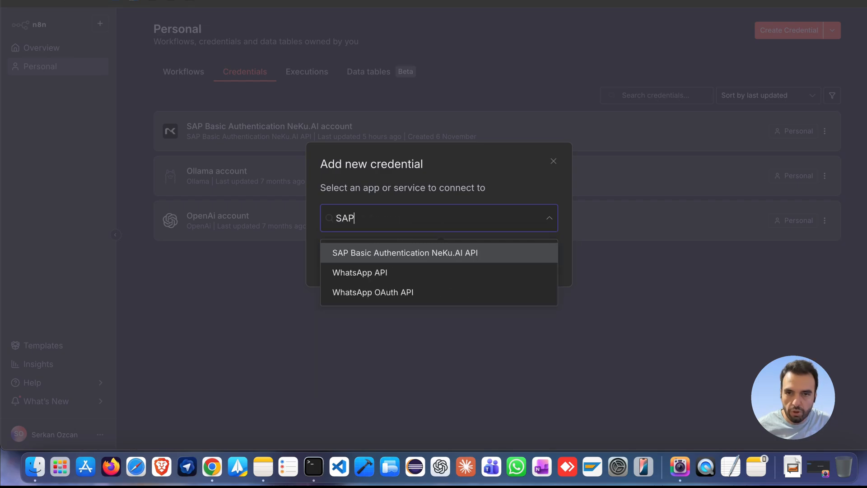
pyautogui.click(405, 253)
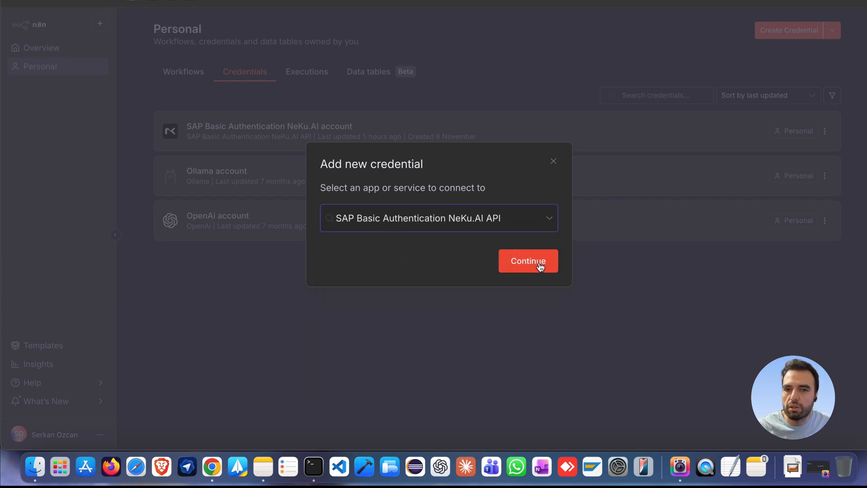
pyautogui.click(526, 260)
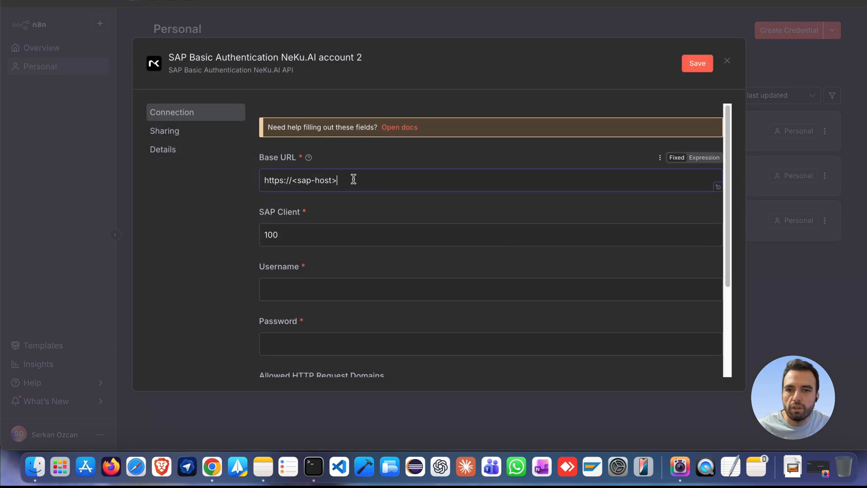
pyautogui.write('https://s4hana.company.com')
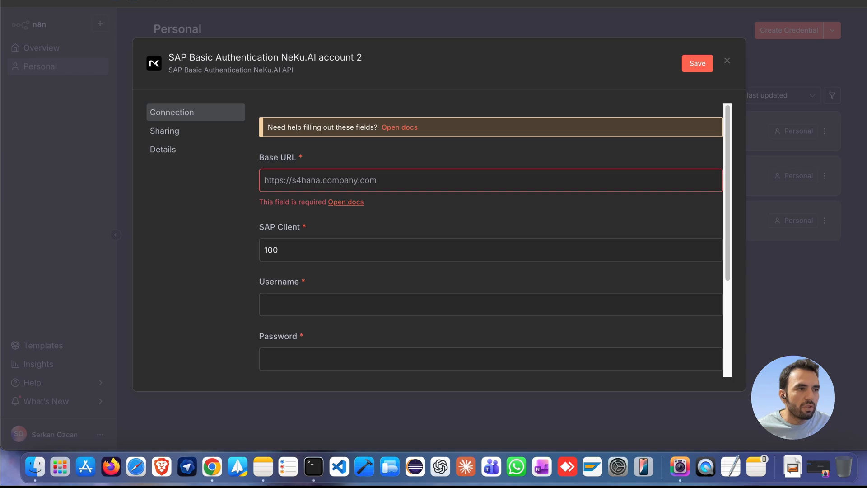
pyautogui.write('https://demo.nekudos.com:8443')
pyautogui.write('001')
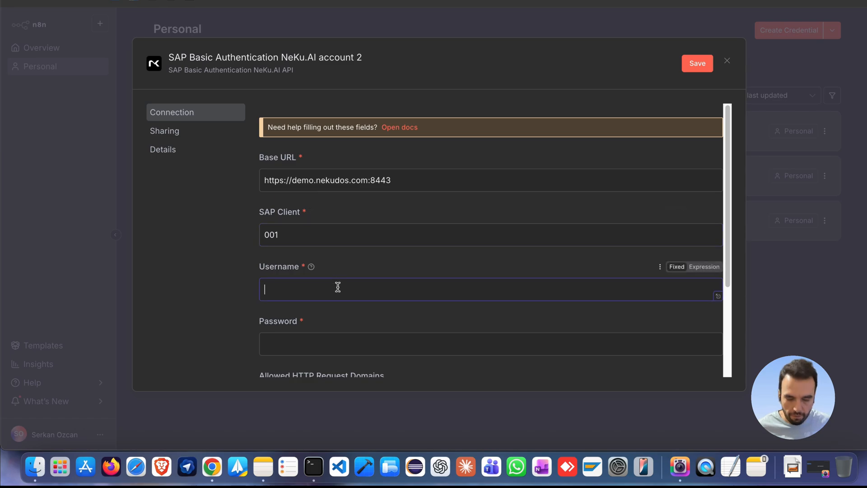
pyautogui.write('nekuai')
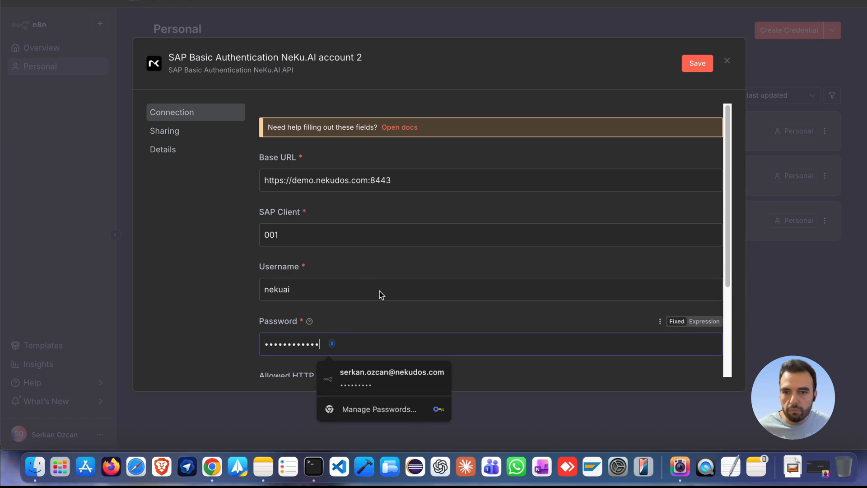
pyautogui.click(696, 64)
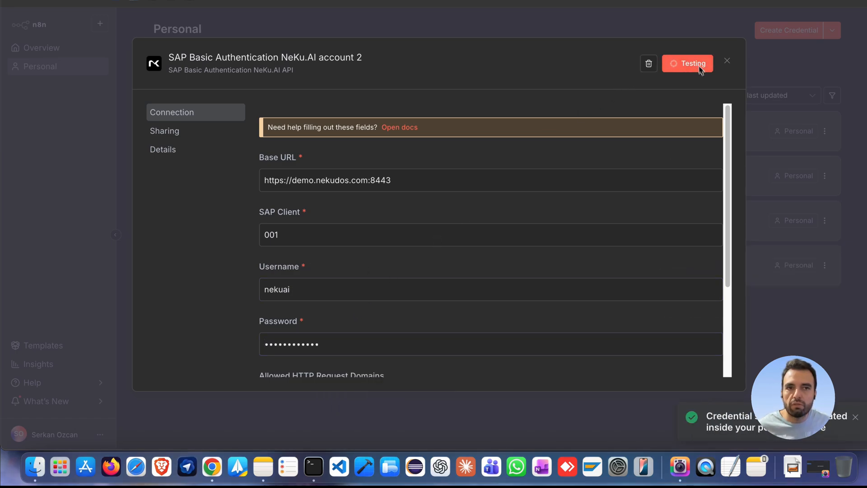
pyautogui.click(686, 63)
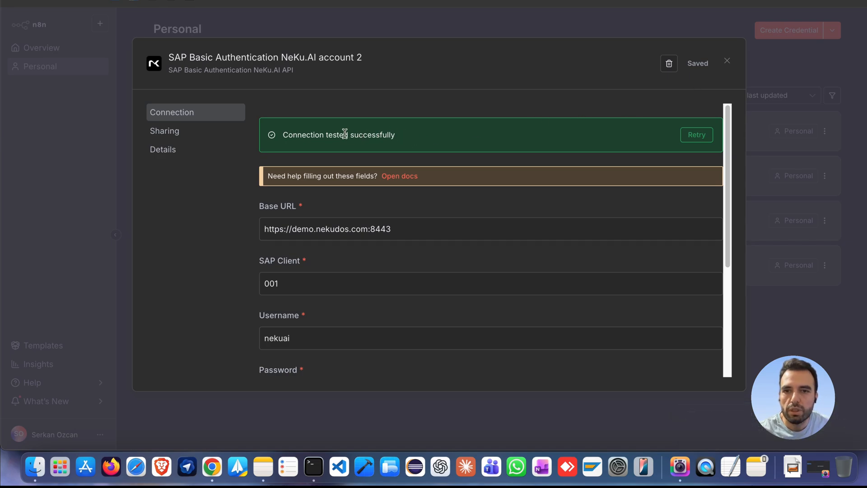
pyautogui.moveTo(446, 135)
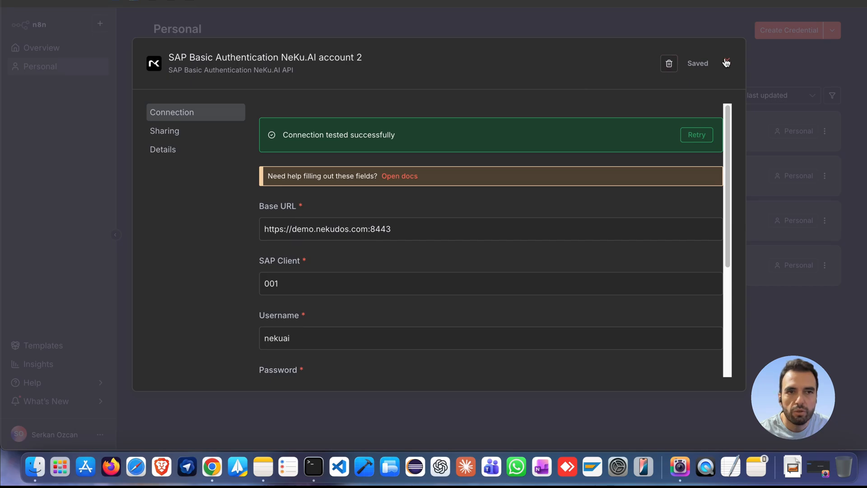
# - Close the saved credential form and dismiss the browser's update-password prompt
pyautogui.click(727, 62)
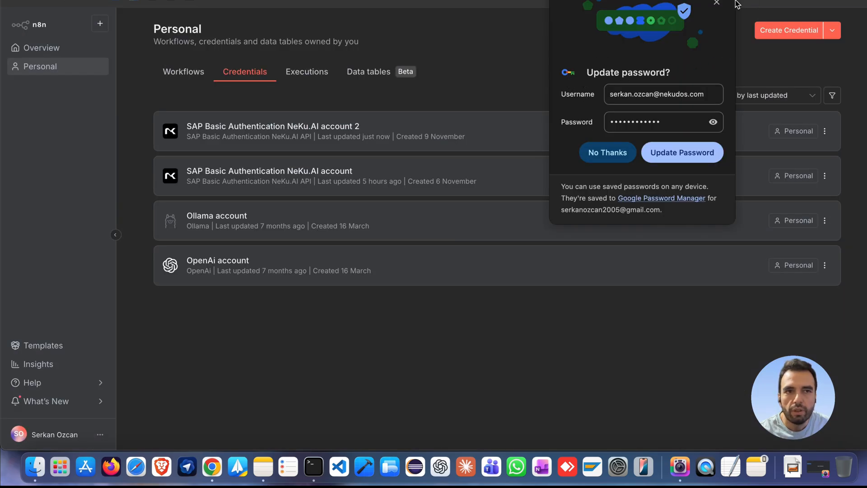
pyautogui.click(607, 152)
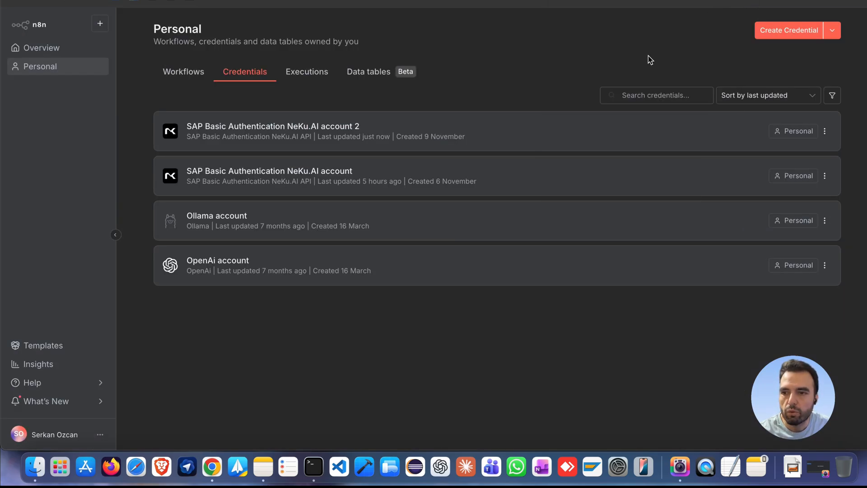
# - Create a new empty workflow and add the SAP Connector Neku.AI node to it
pyautogui.click(184, 71)
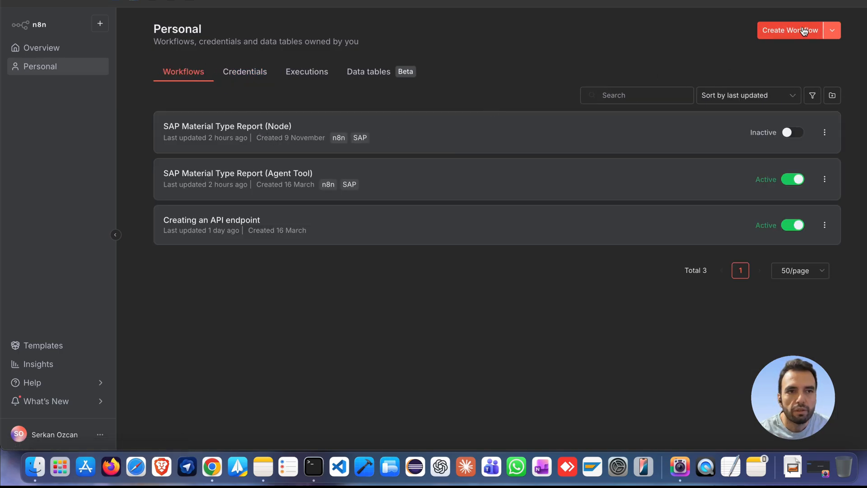
pyautogui.click(790, 31)
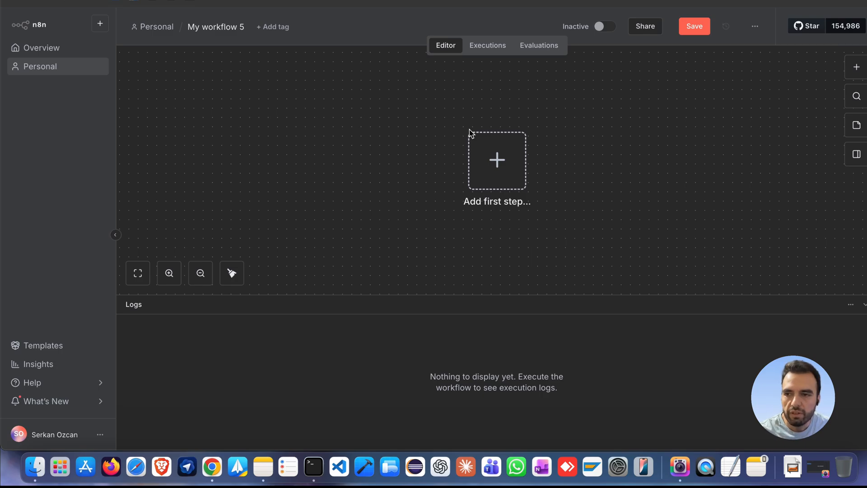
pyautogui.moveTo(496, 161)
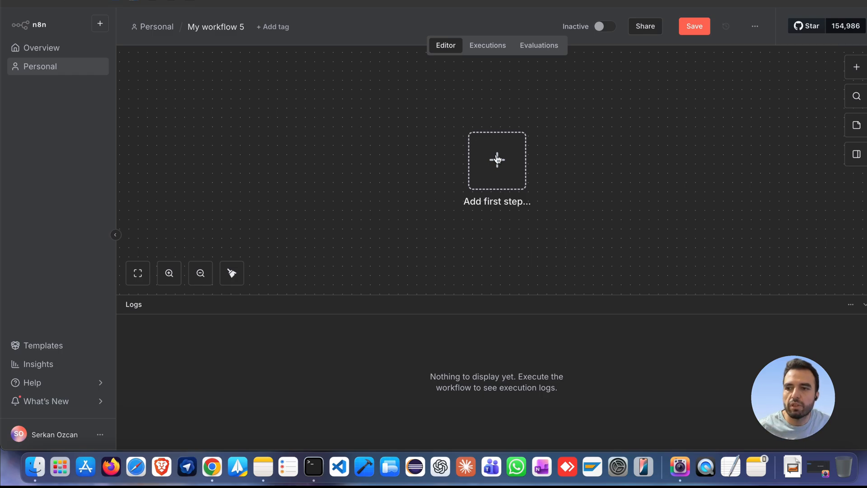
pyautogui.click(496, 160)
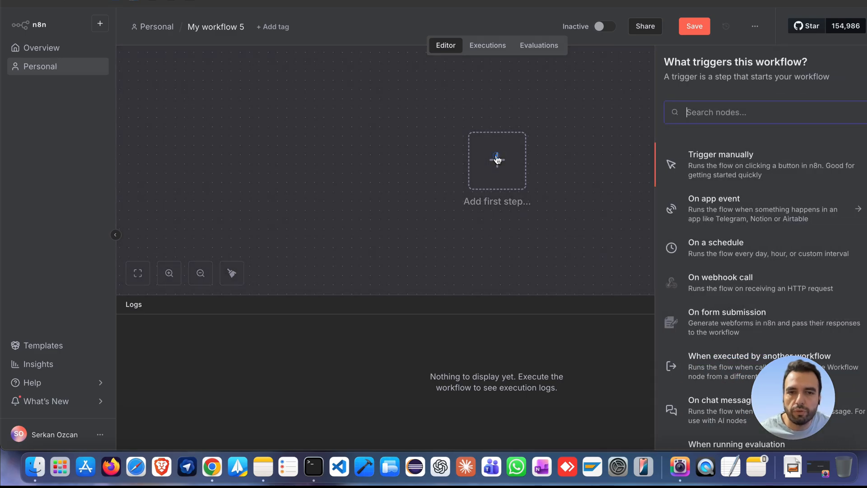
pyautogui.write('SAP')
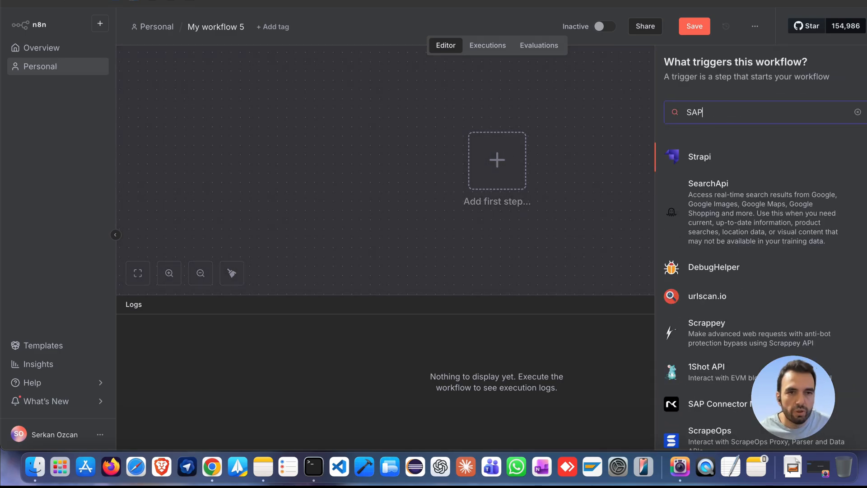
pyautogui.moveTo(747, 409)
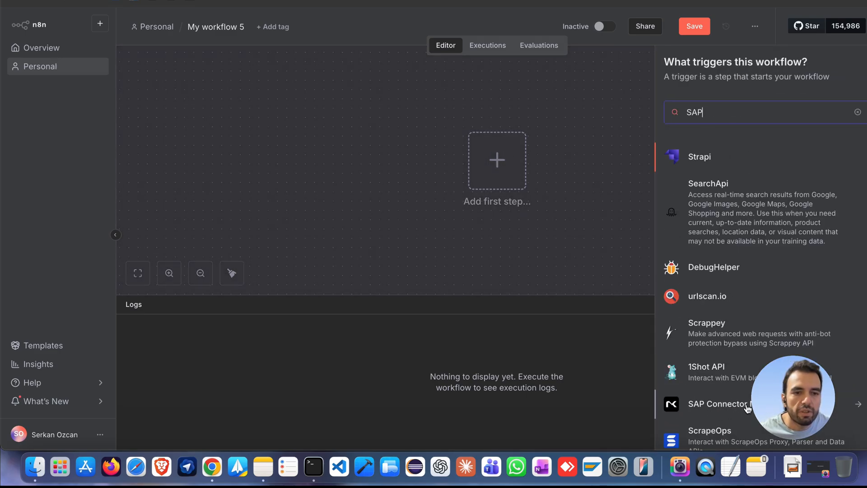
pyautogui.click(719, 404)
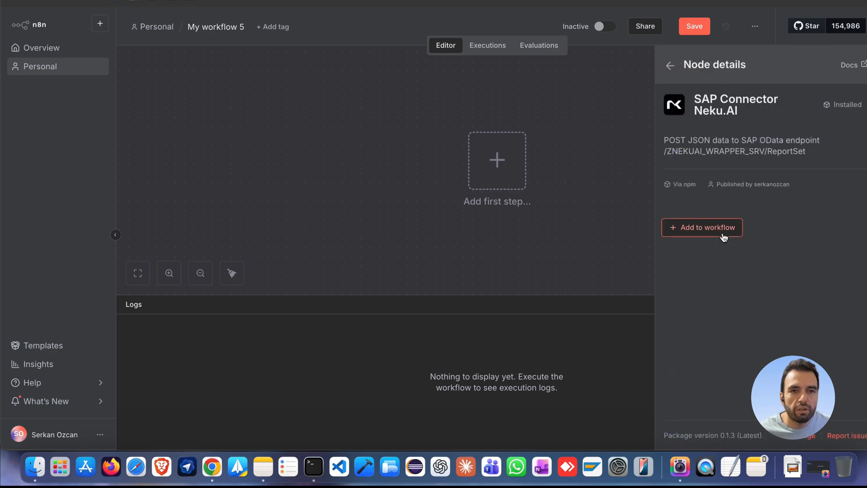
pyautogui.click(702, 228)
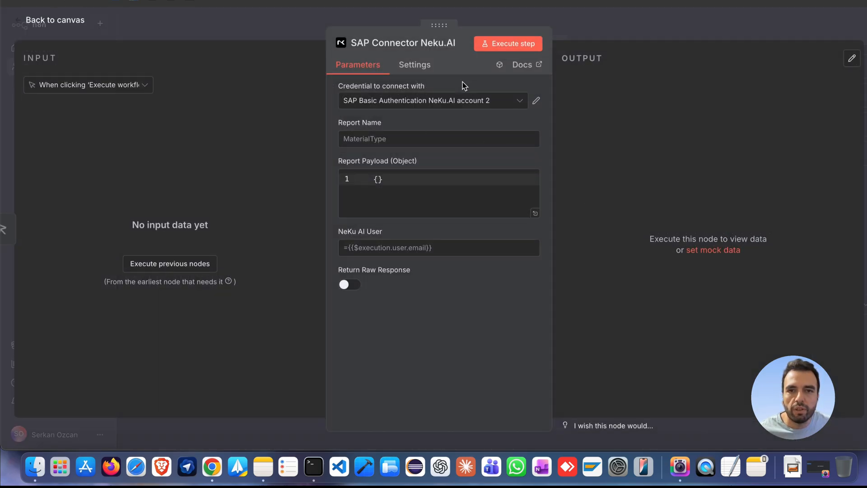
# - Choose the second SAP Basic Authentication credential and set Report Name to MaterialType
pyautogui.click(433, 101)
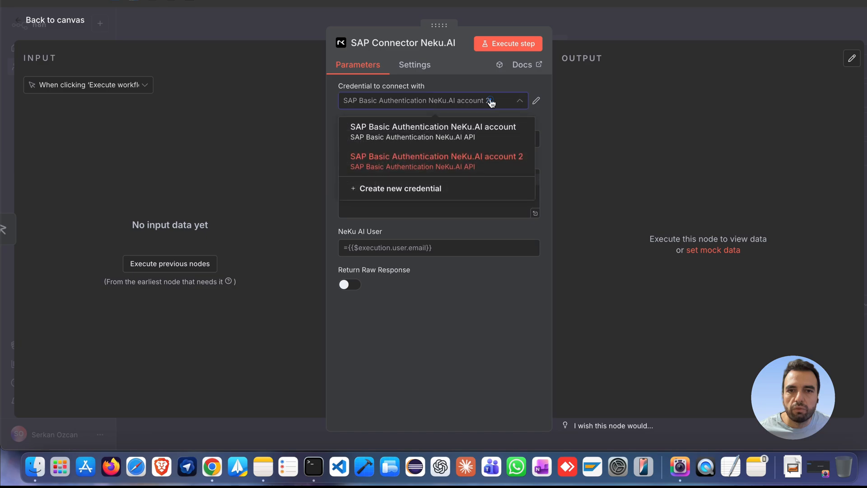
pyautogui.click(433, 132)
pyautogui.write('M')
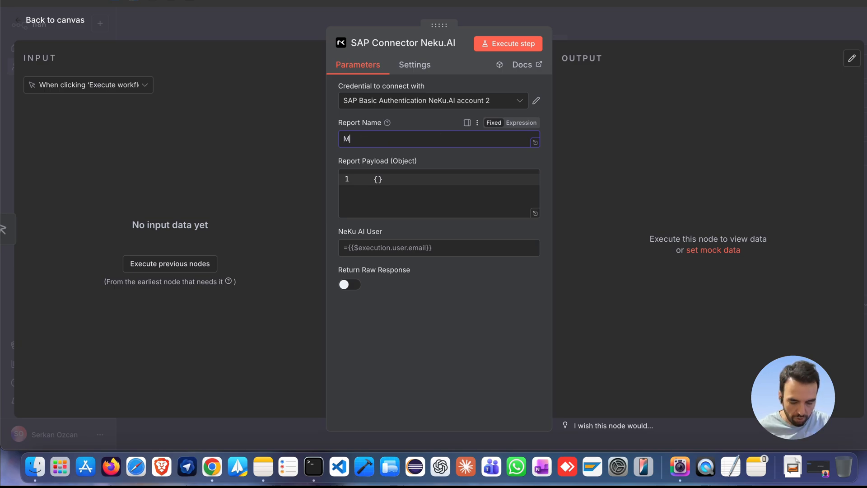
pyautogui.write('aterialType')
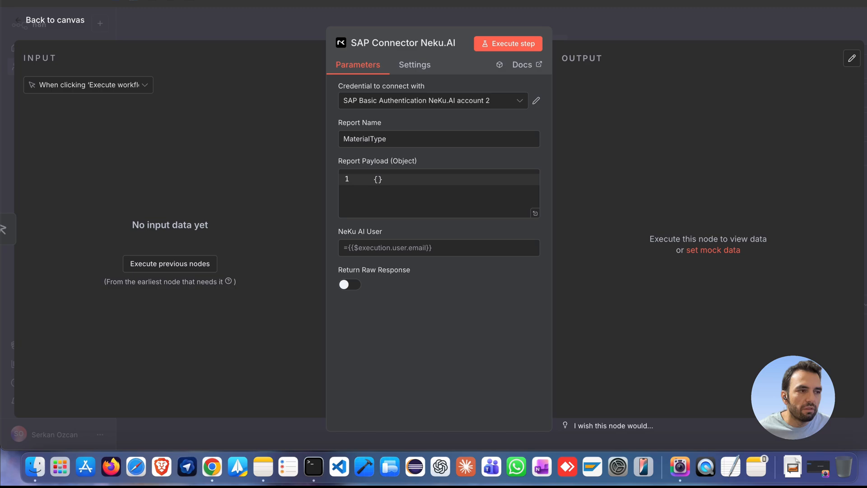
pyautogui.moveTo(420, 196)
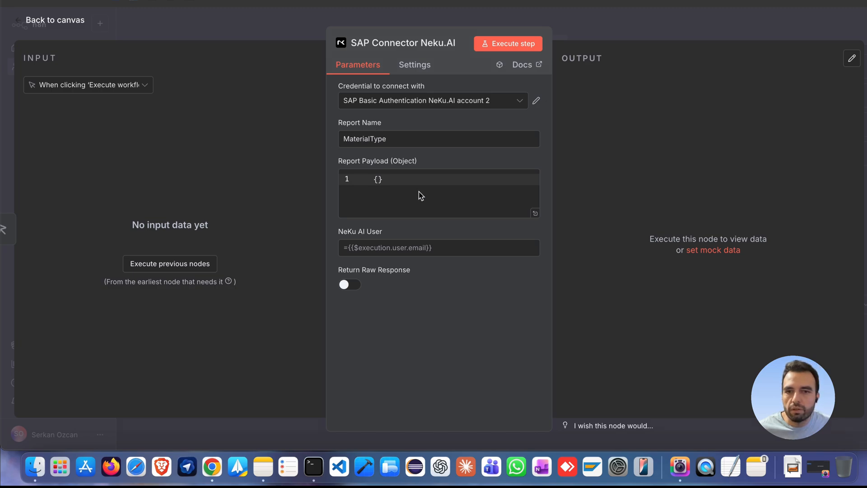
# - Set the report payload JSON with start_date, end_date and material_type Z020, and fill the NeKu AI user address
pyautogui.click(439, 140)
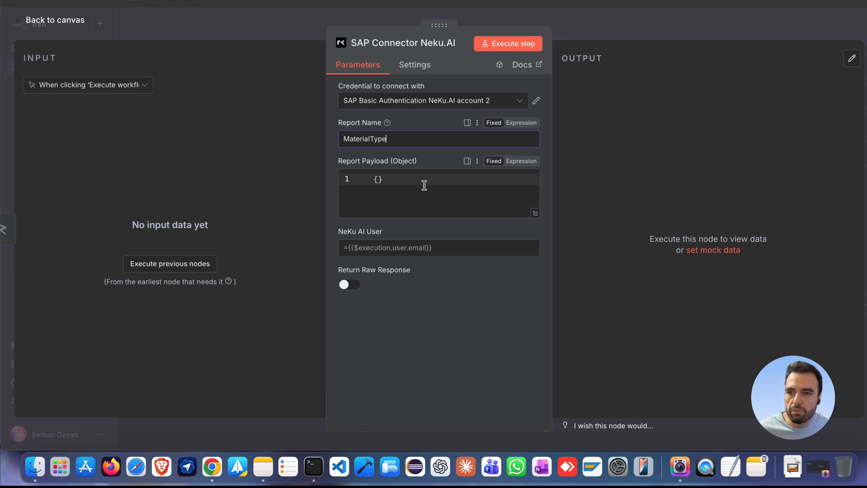
pyautogui.write('{"start_date": "", "end_date": "", "material_type": "Z020"}')
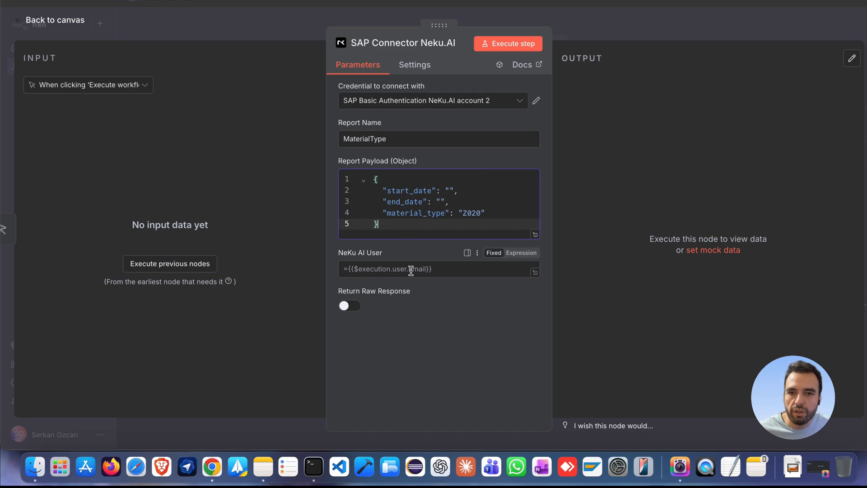
pyautogui.click(409, 270)
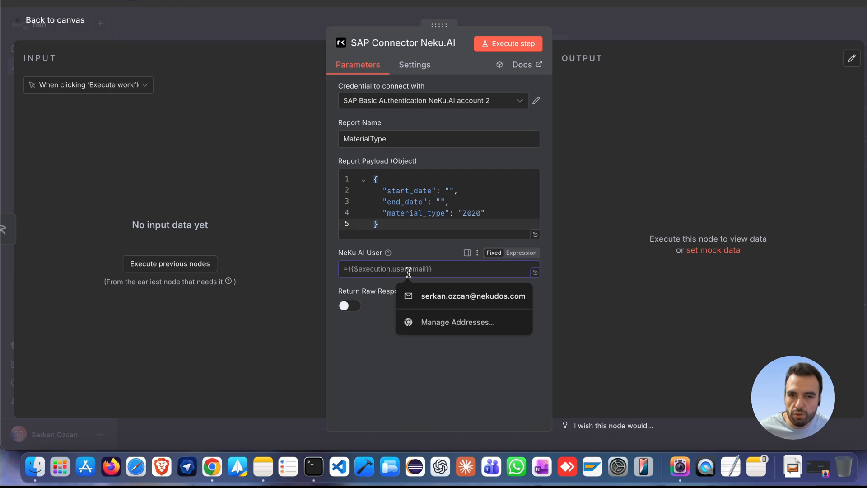
pyautogui.click(472, 296)
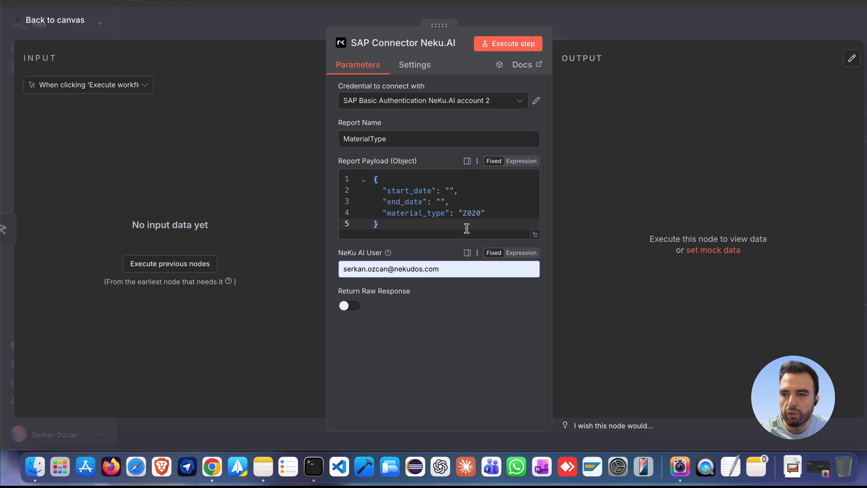
# - Execute the connector step, then rerun it with material_type ROH and review the returned material records
pyautogui.click(508, 43)
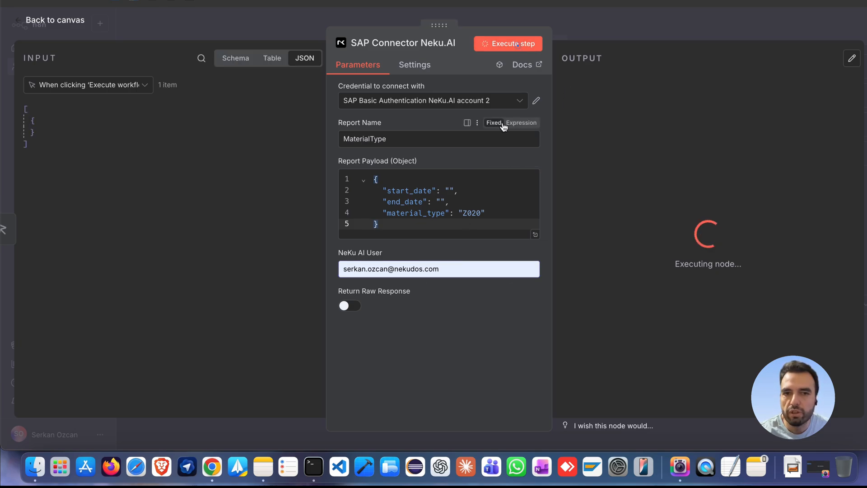
pyautogui.moveTo(639, 147)
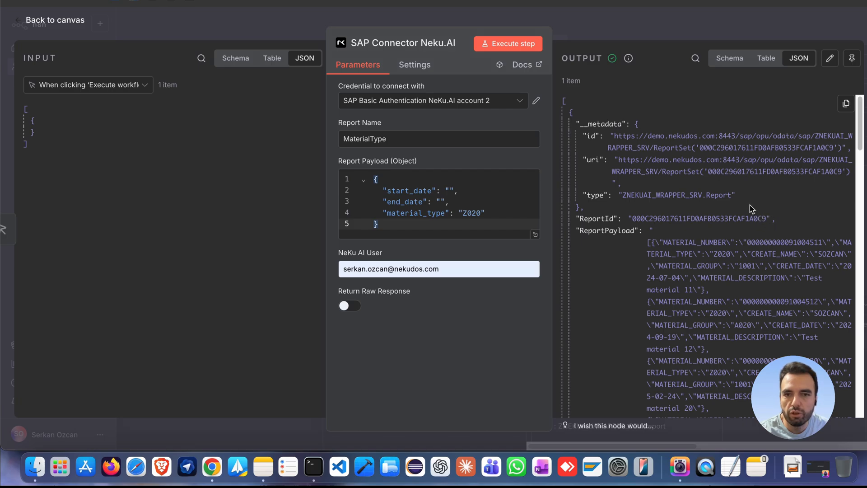
pyautogui.moveTo(744, 207)
pyautogui.write('ROH')
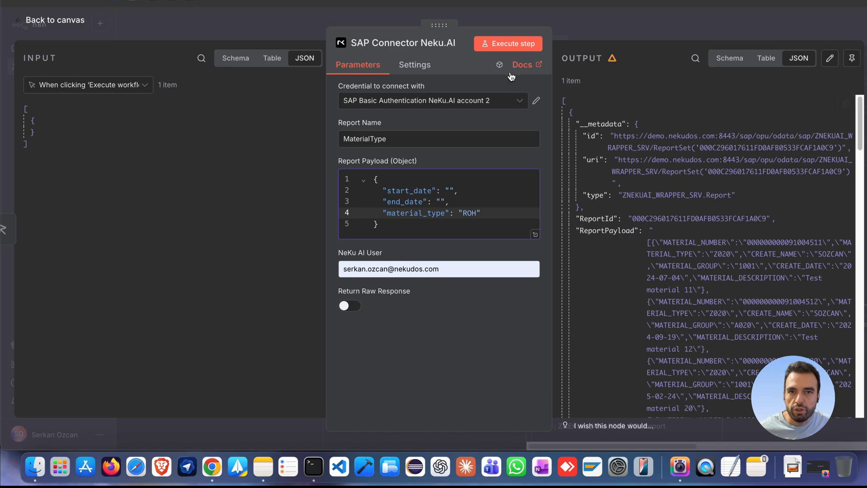
pyautogui.click(507, 43)
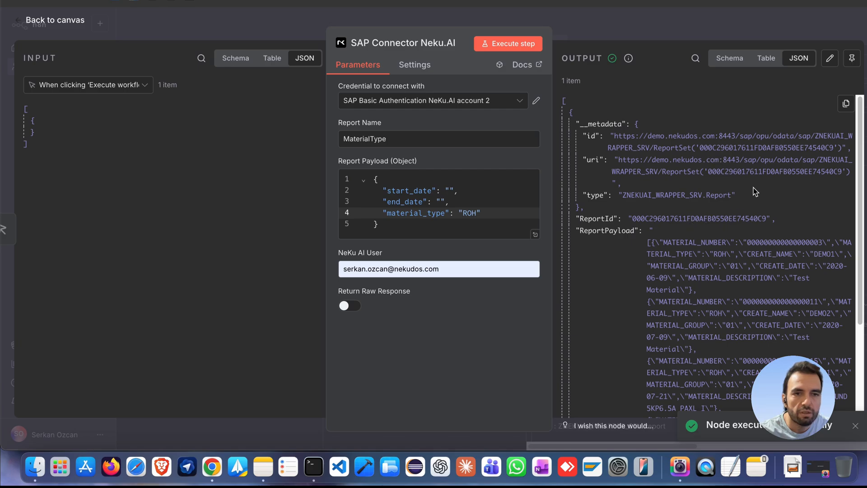
pyautogui.scroll(-3)
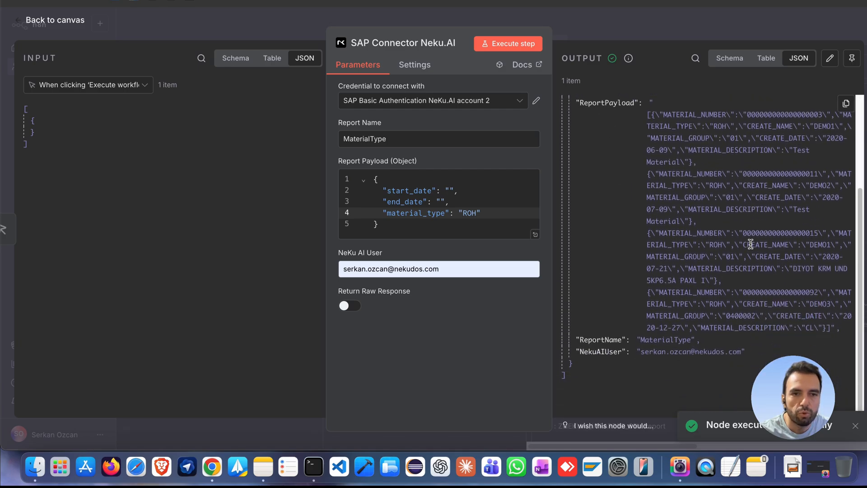
pyautogui.scroll(3)
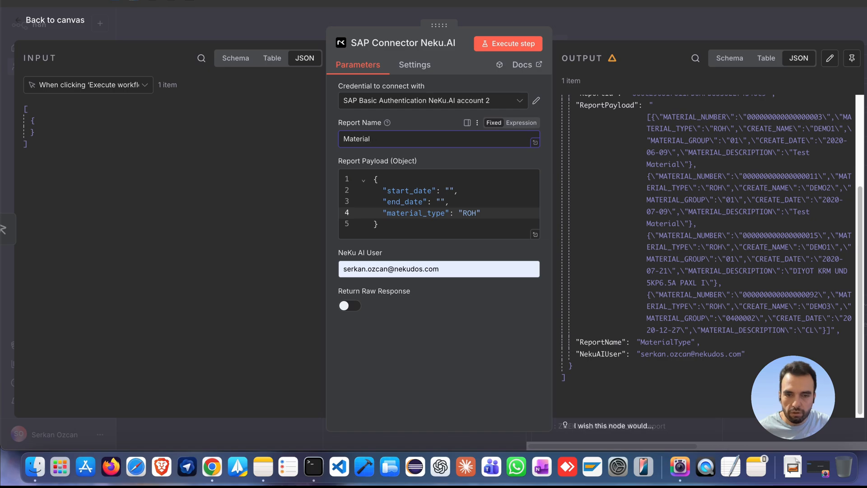
# - Run the MaterialStock report for material_number 11 and inspect the stock quantities output
pyautogui.write('Stock')
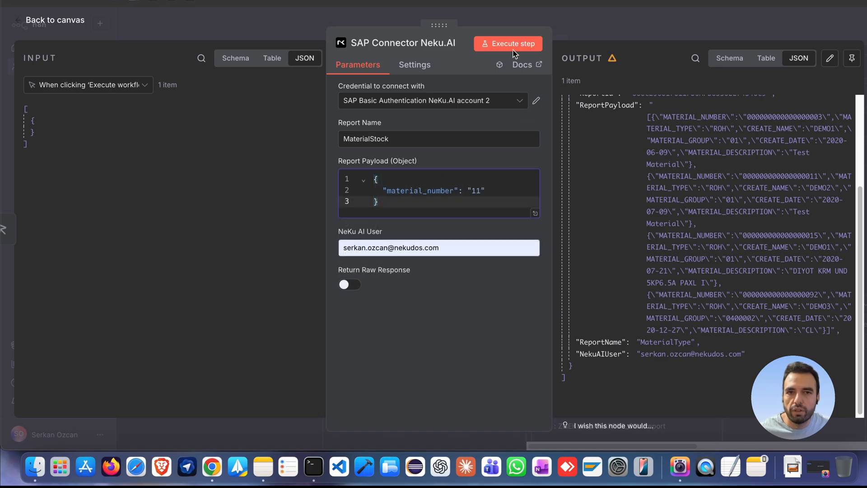
pyautogui.click(508, 43)
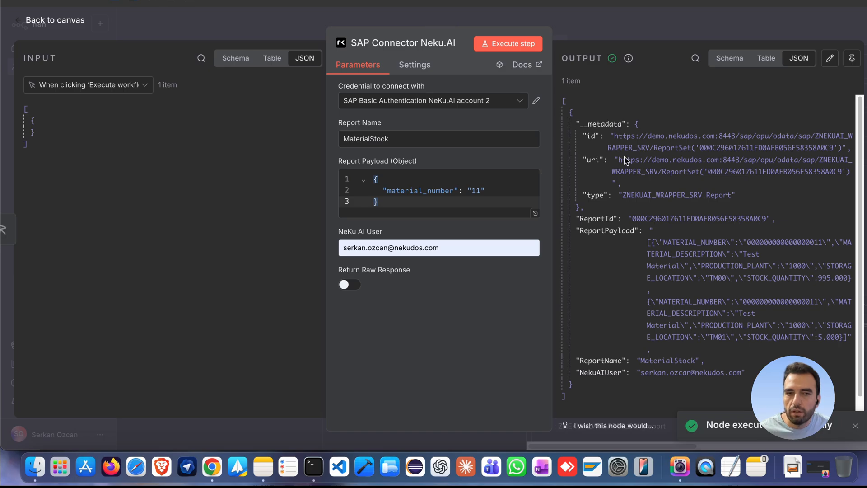
pyautogui.scroll(3)
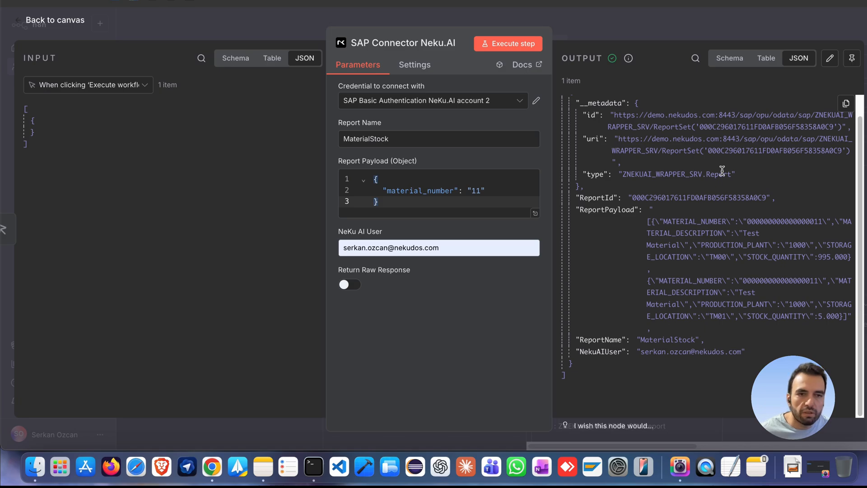
pyautogui.moveTo(780, 261)
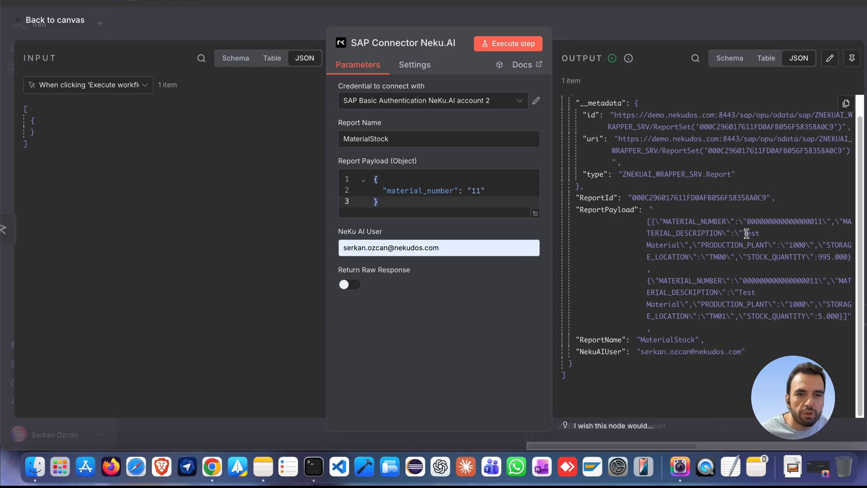
pyautogui.moveTo(720, 257)
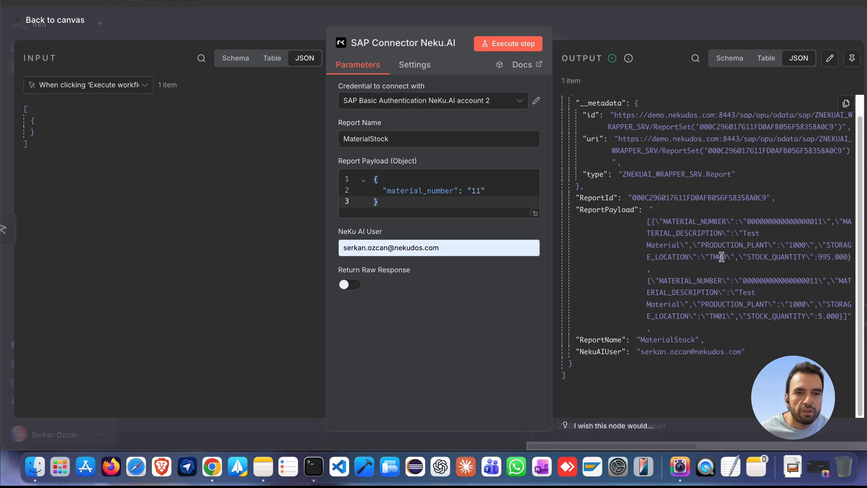
pyautogui.doubleClick(715, 257)
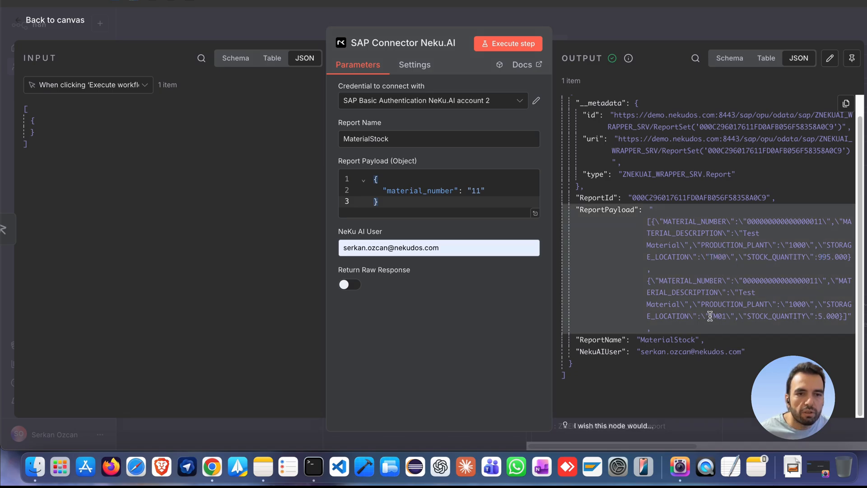
pyautogui.moveTo(790, 314)
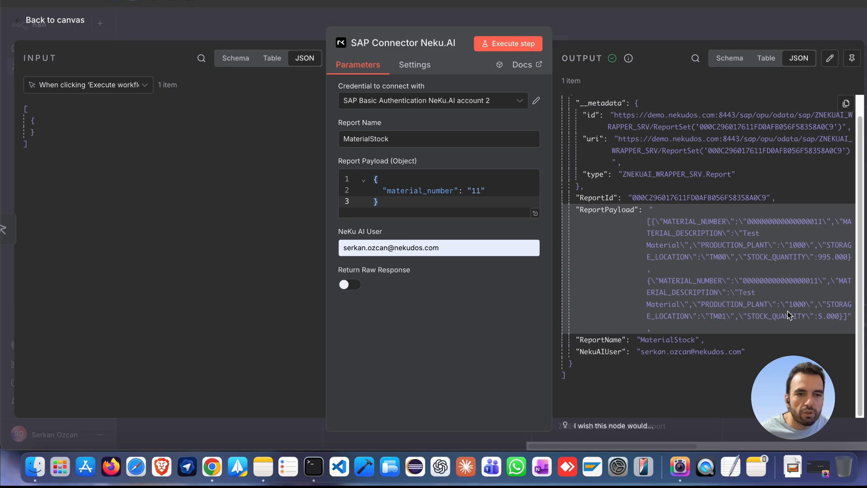
pyautogui.moveTo(822, 316)
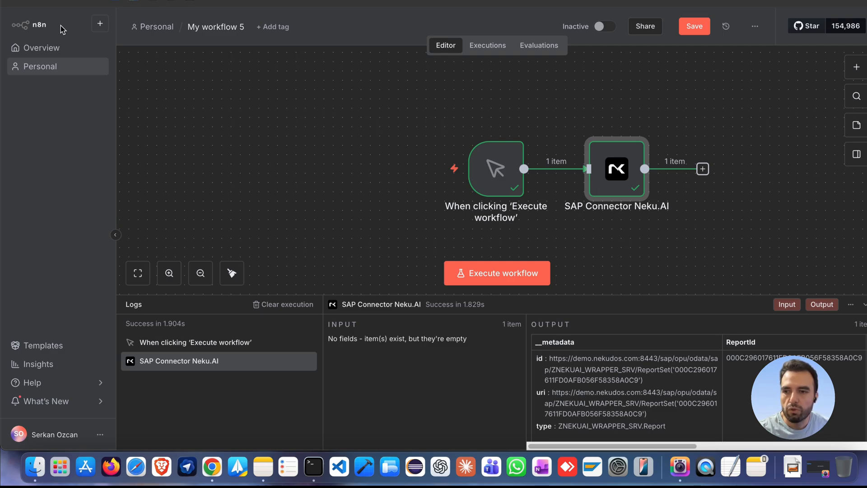
pyautogui.moveTo(39, 66)
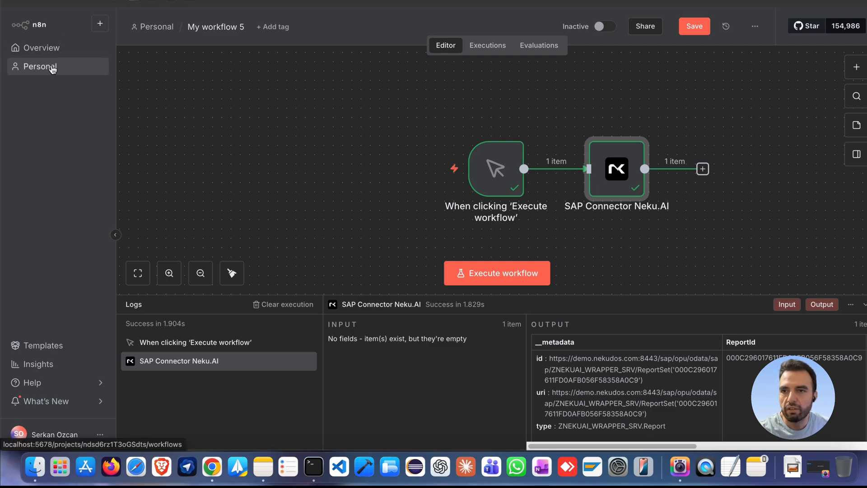
# - Save the workflow as My workflow 5 and return to the personal workflows list
pyautogui.click(39, 66)
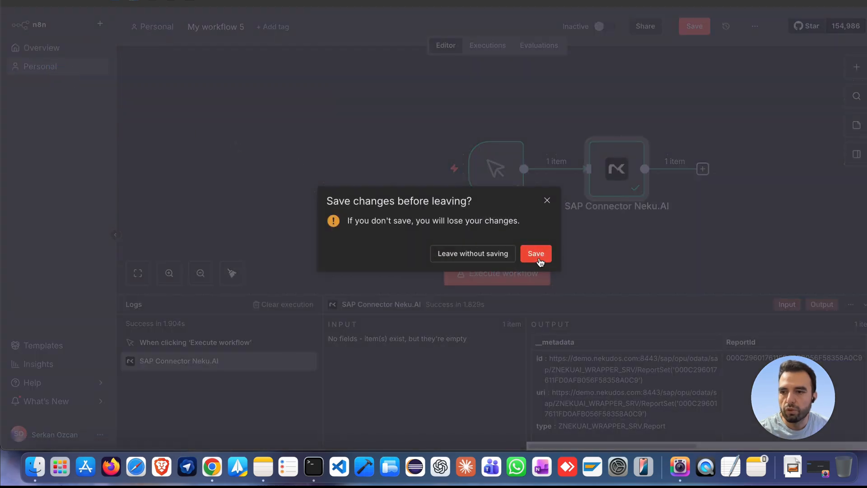
pyautogui.click(534, 253)
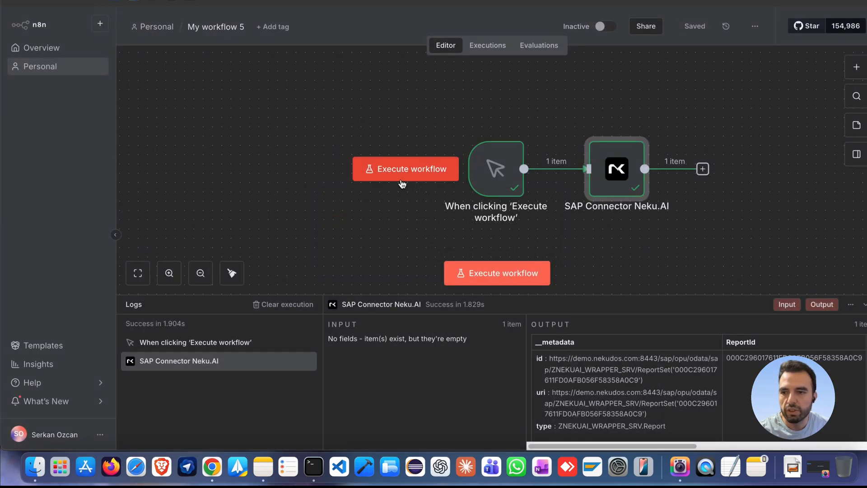
pyautogui.click(40, 65)
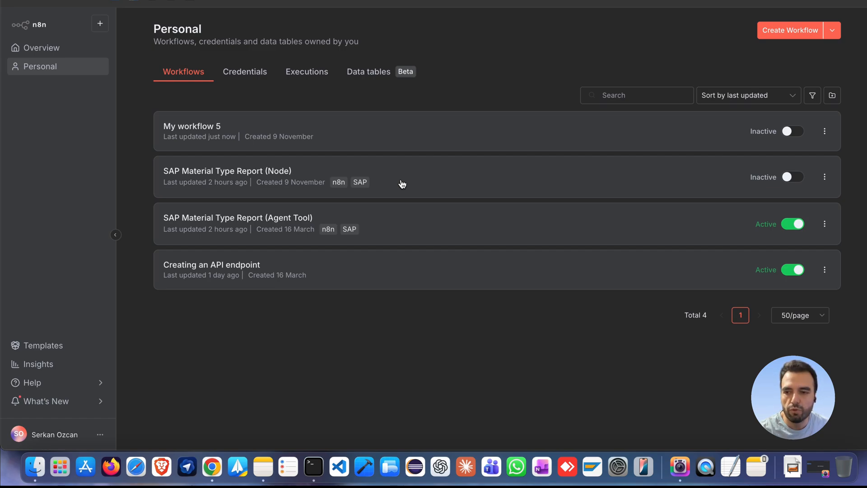
pyautogui.moveTo(705, 434)
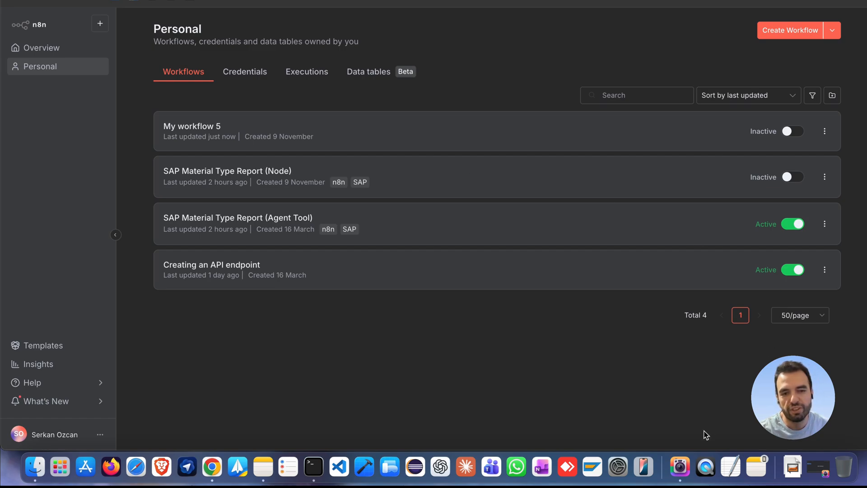